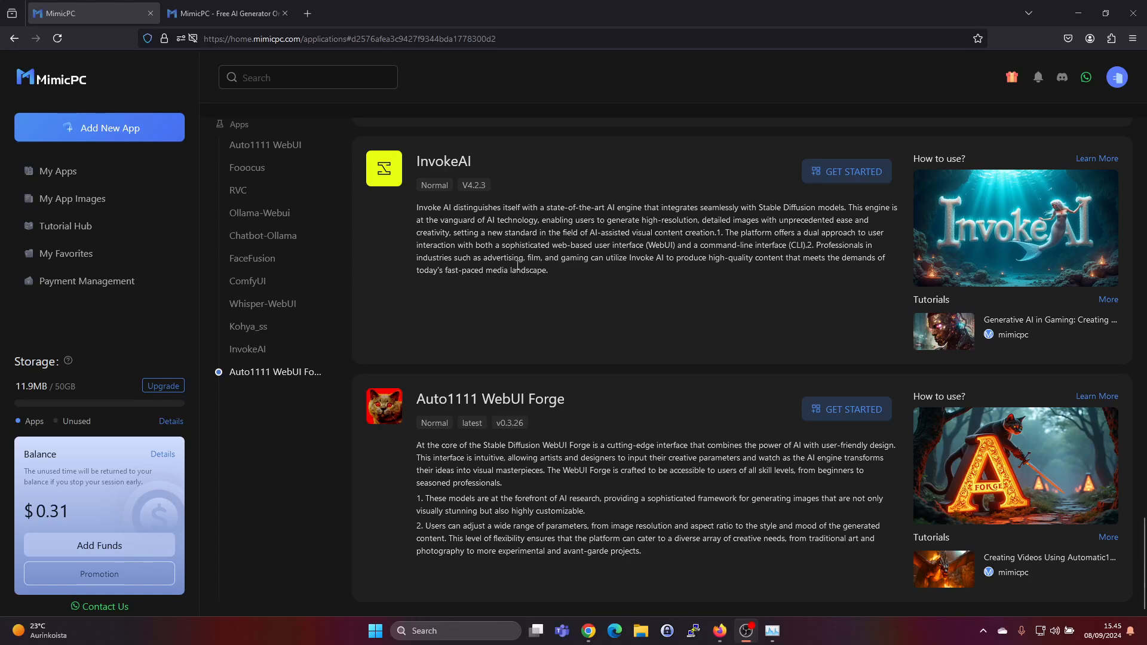
- Review the mimicpc.com homepage down to the Discover Top AI APPs listings
left_click(227, 13)
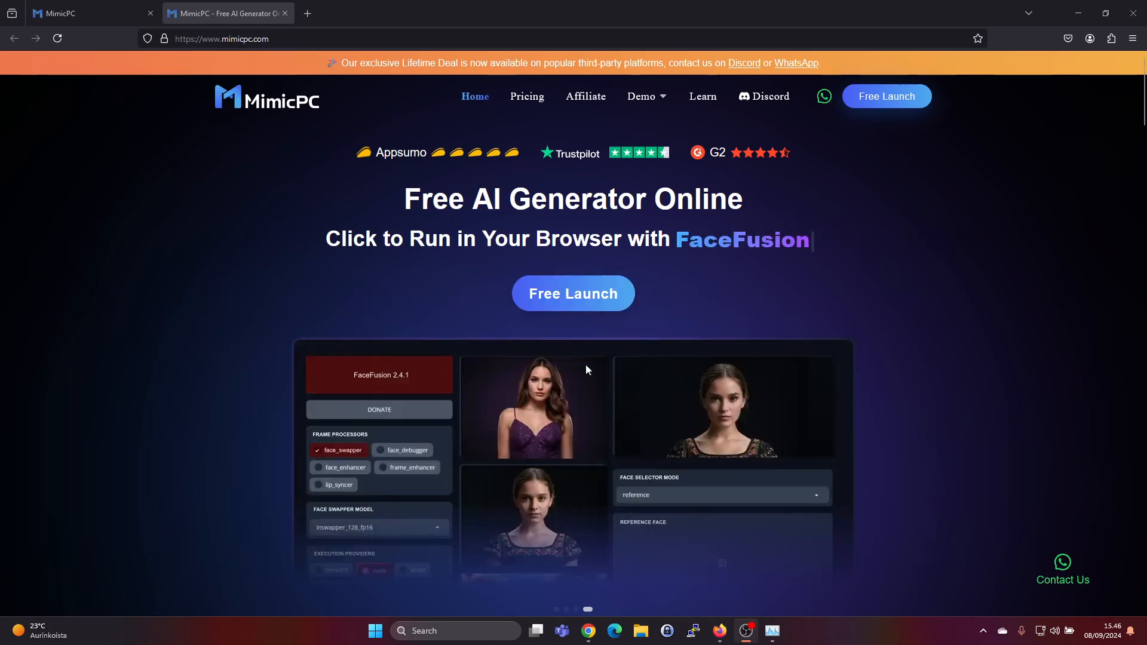
scroll("down", 3)
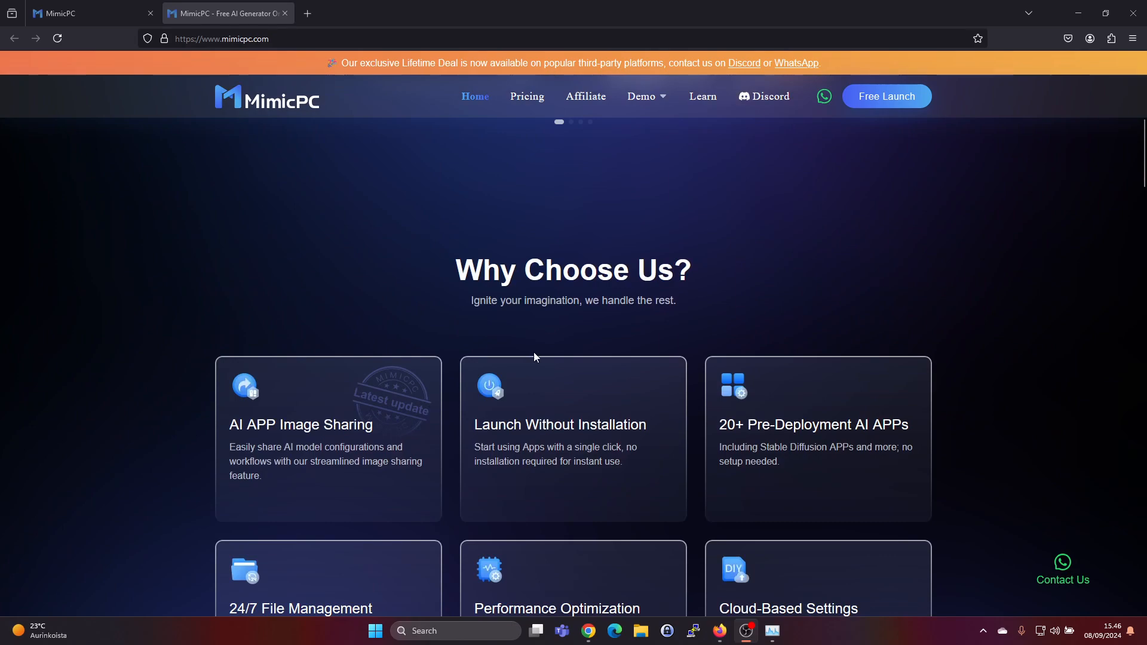
scroll("down", 3)
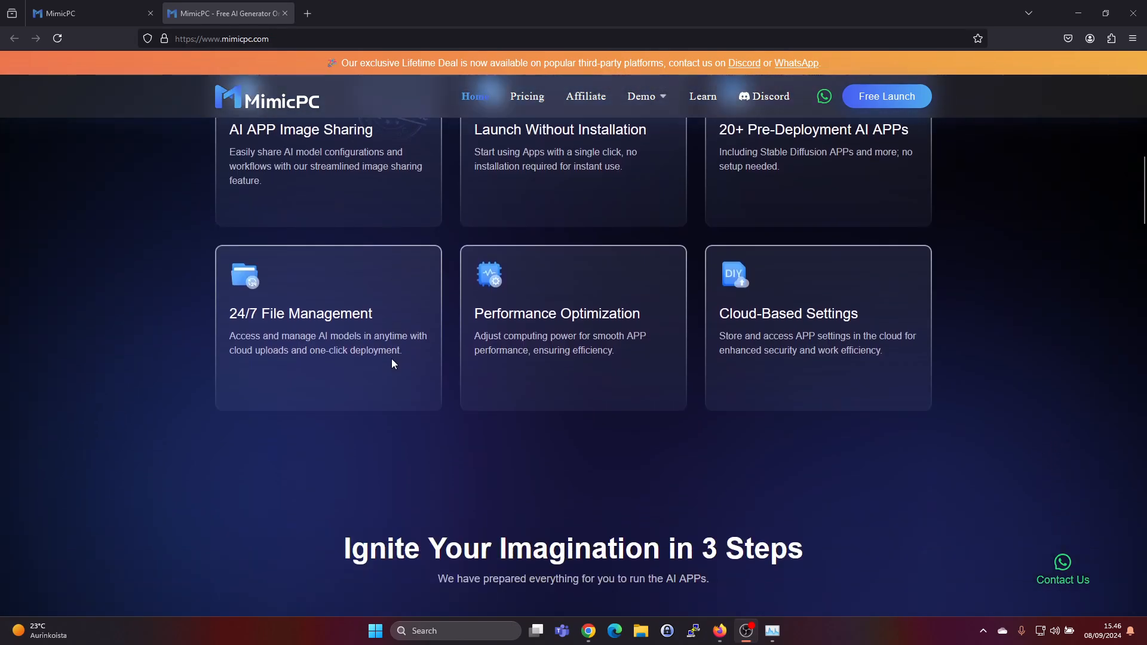
scroll("down", 3)
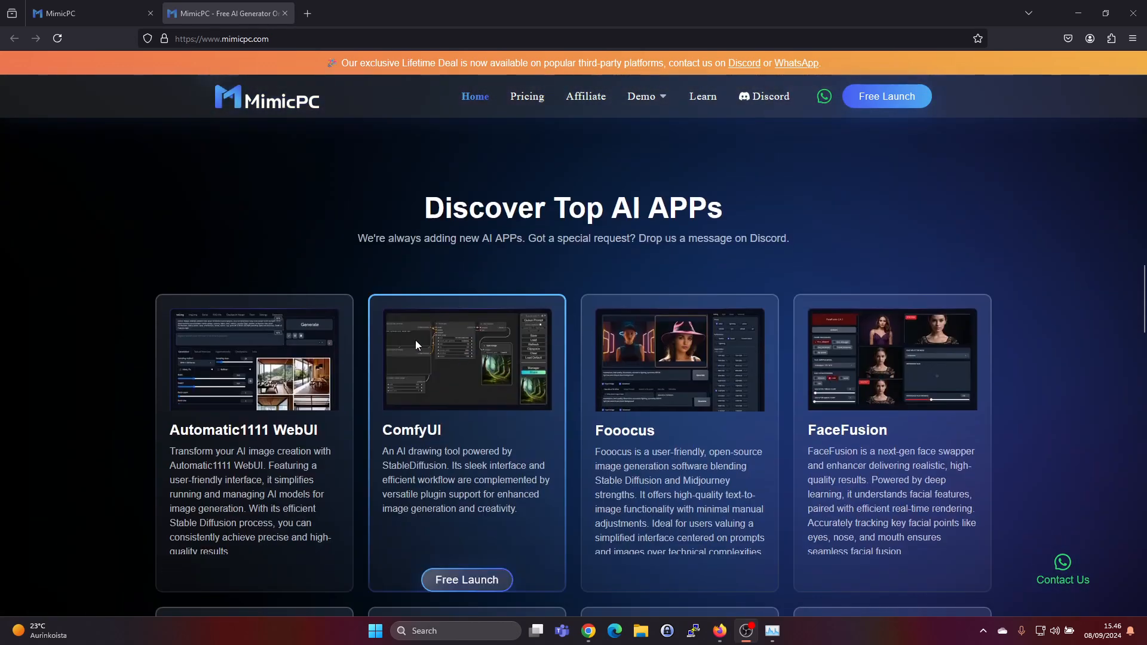
- Go back to the MimicPC Apps list showing Auto1111 WebUI at the top
left_click(87, 13)
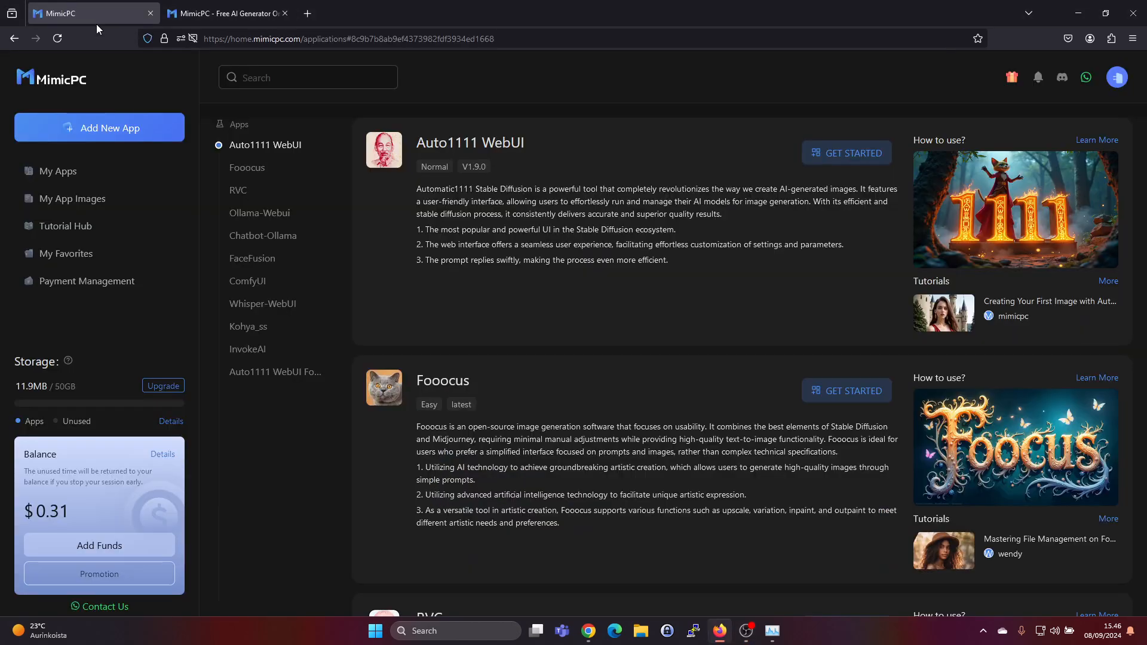
mouse_move(380, 171)
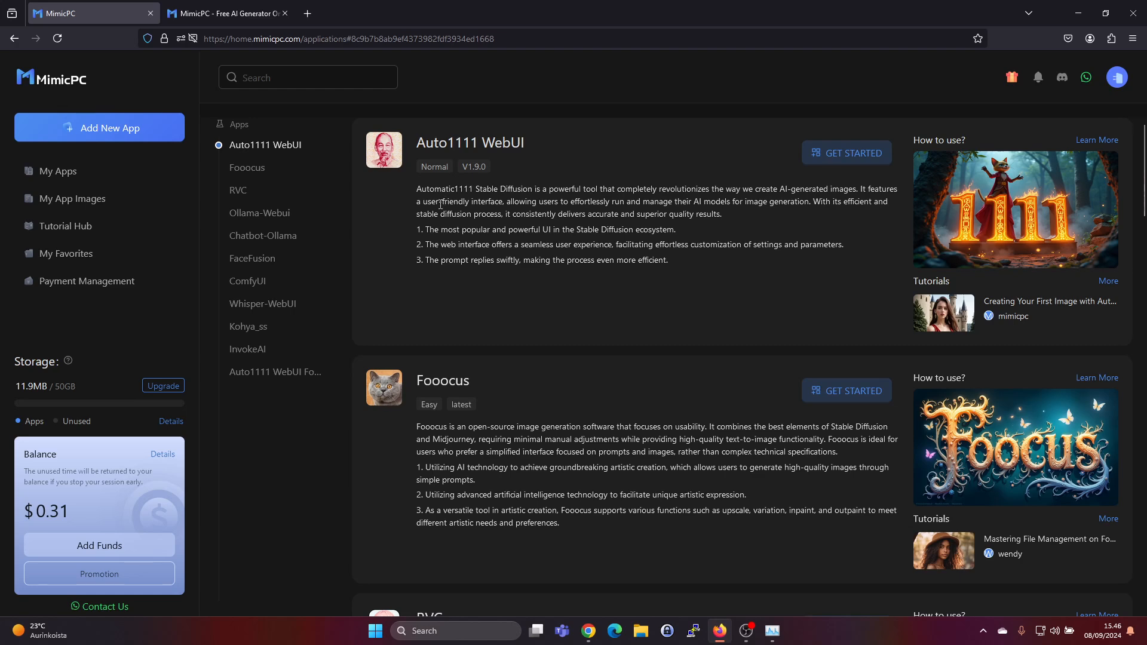
mouse_move(853, 163)
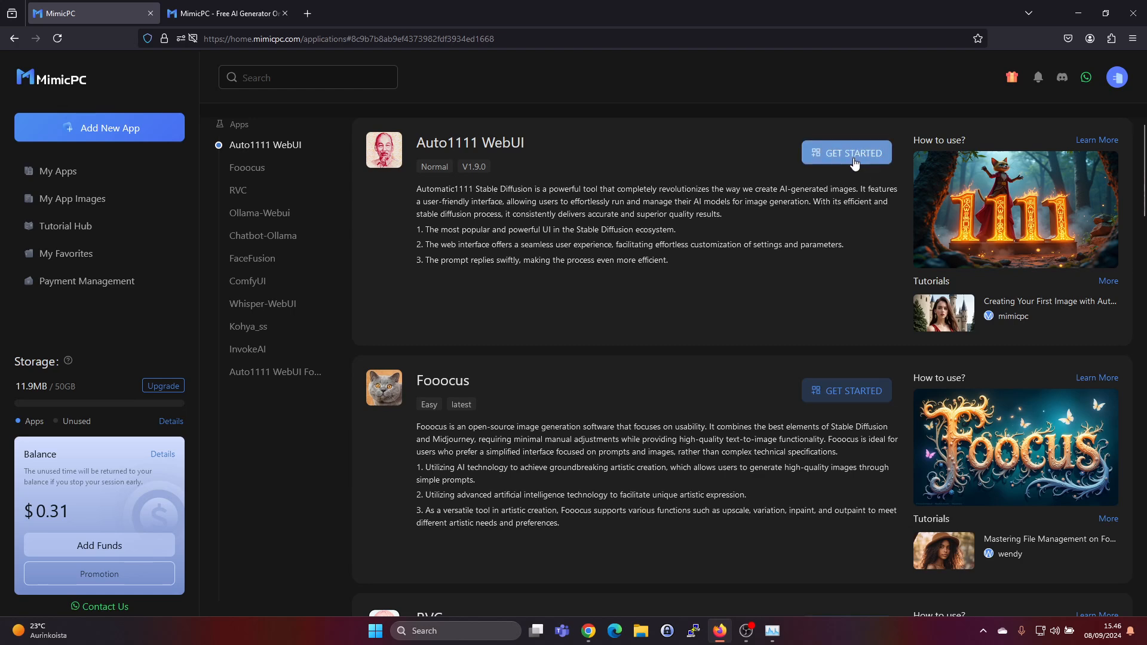
- Launch Auto1111 WebUI V1.9.0 on the Medium hardware tier via Create & Start
left_click(845, 153)
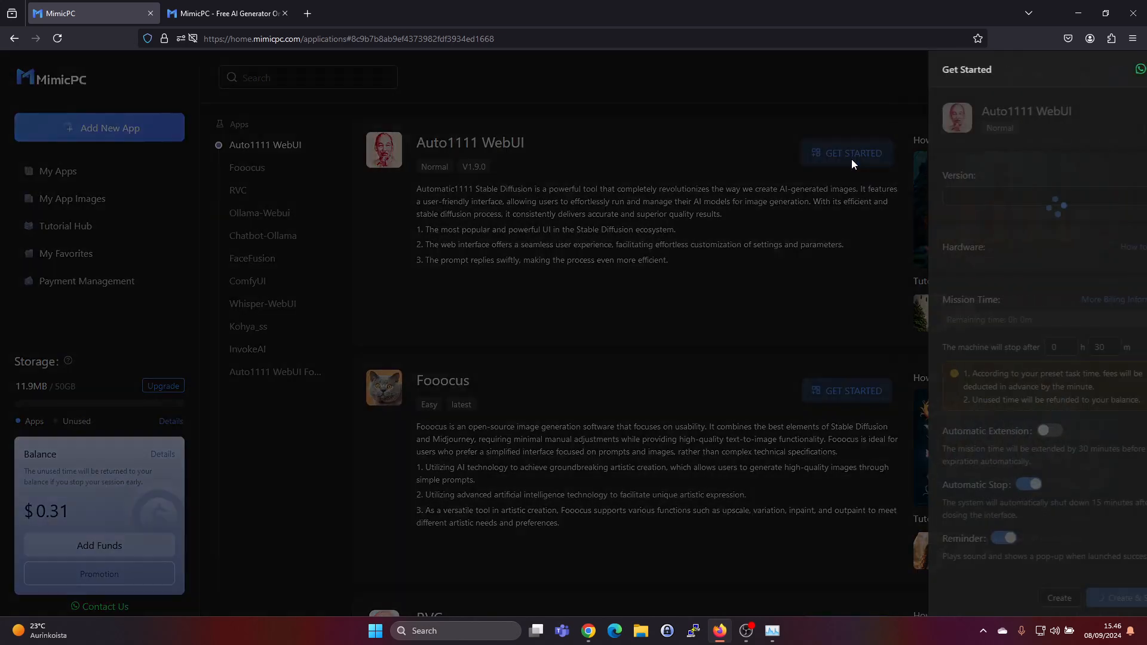
left_click(846, 153)
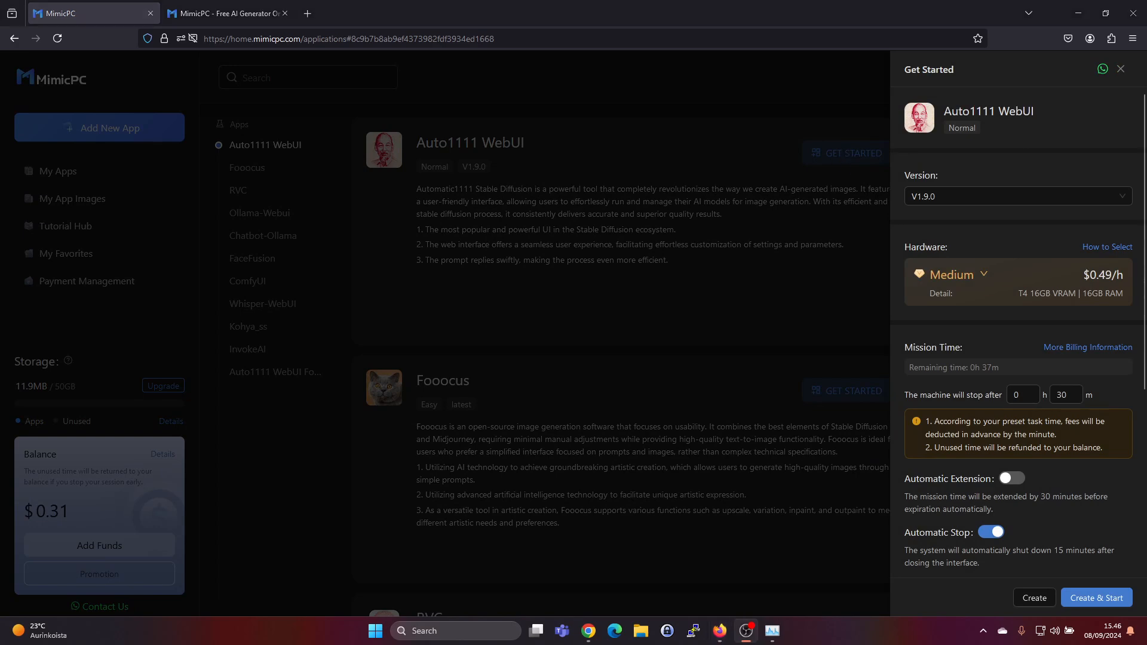
mouse_move(988, 280)
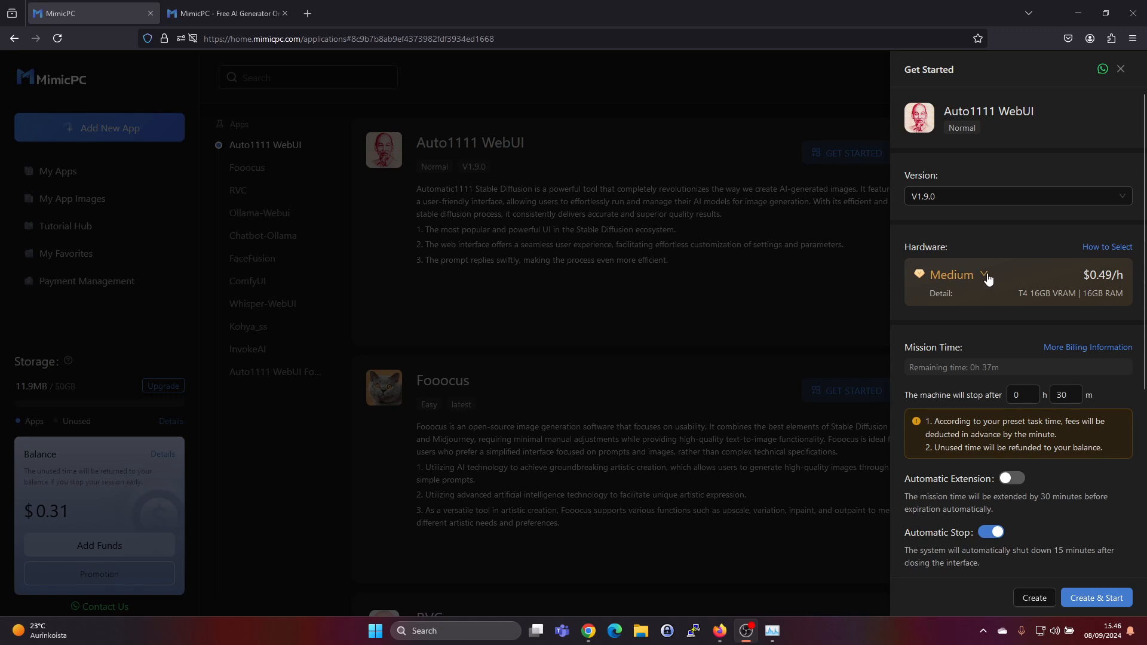
left_click(988, 276)
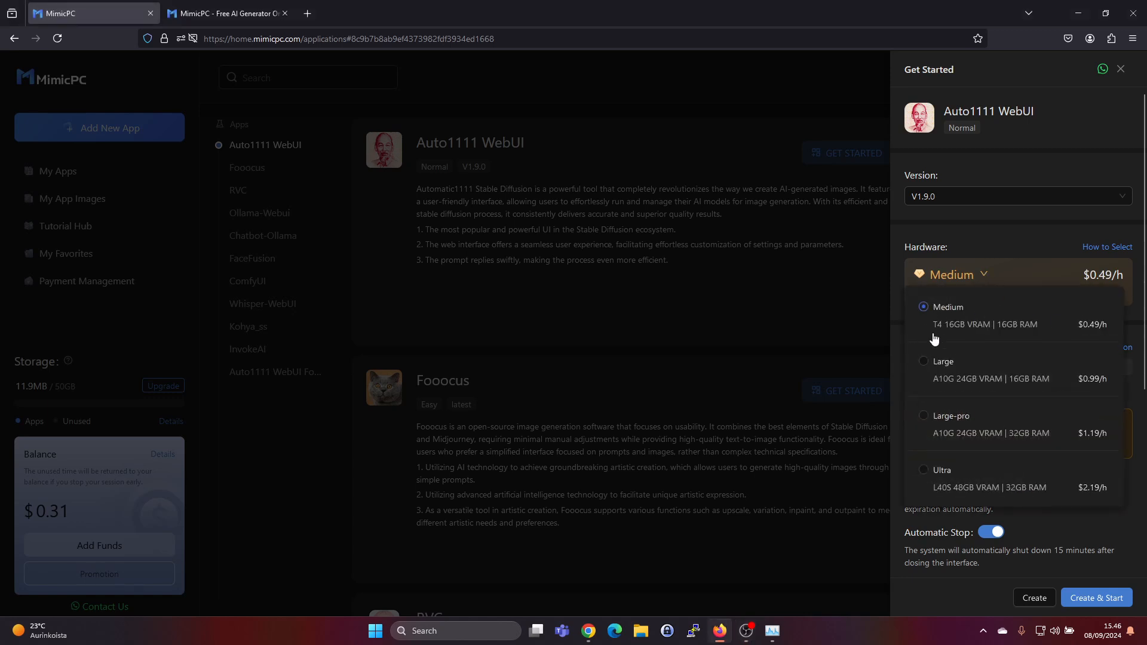
mouse_move(956, 337)
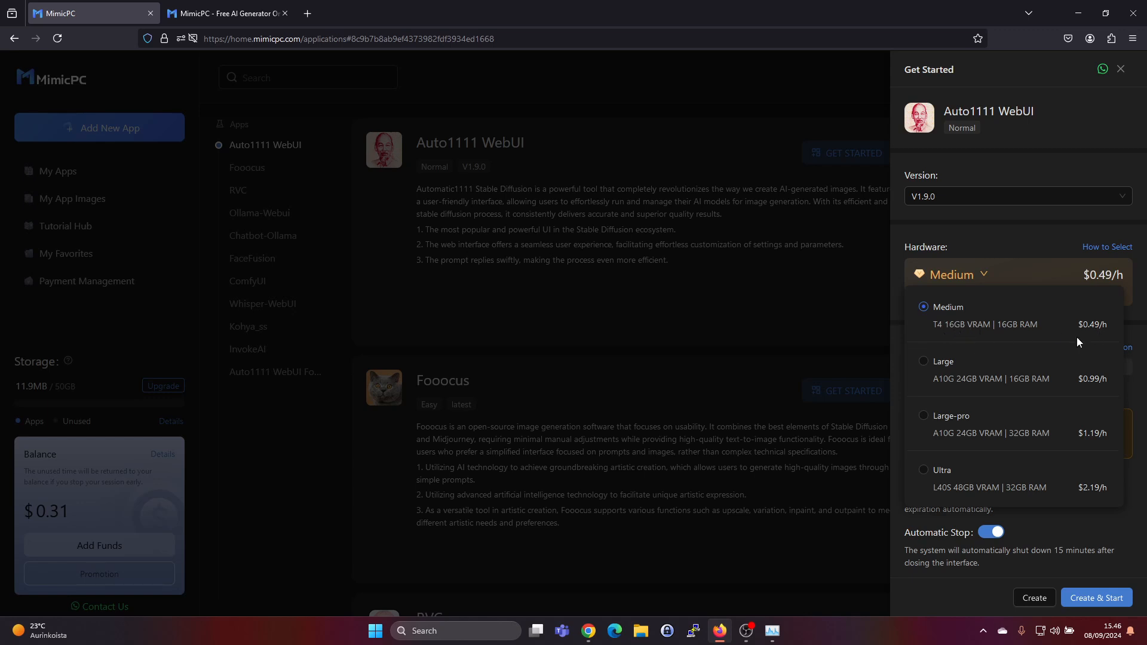
mouse_move(1077, 337)
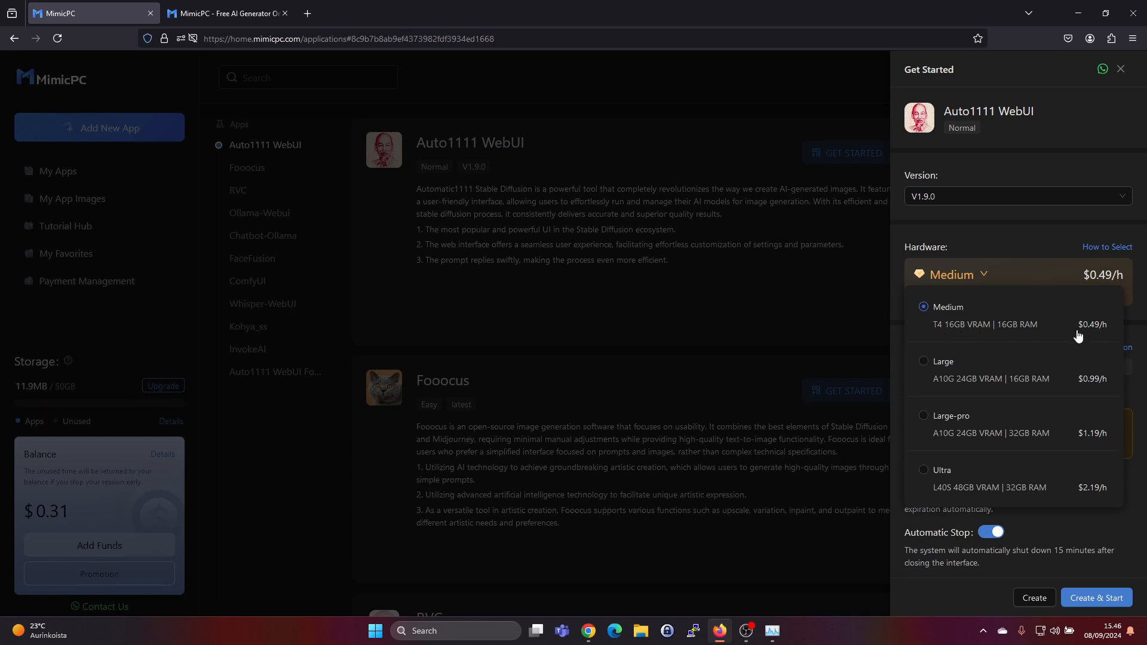
mouse_move(1092, 333)
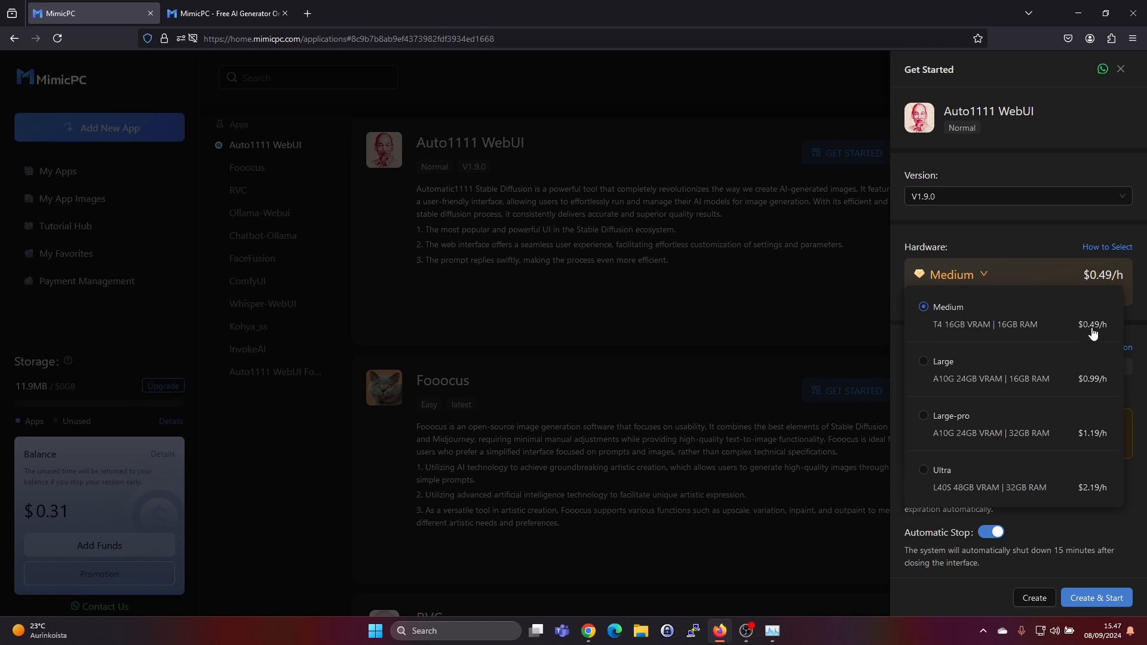
left_click(947, 314)
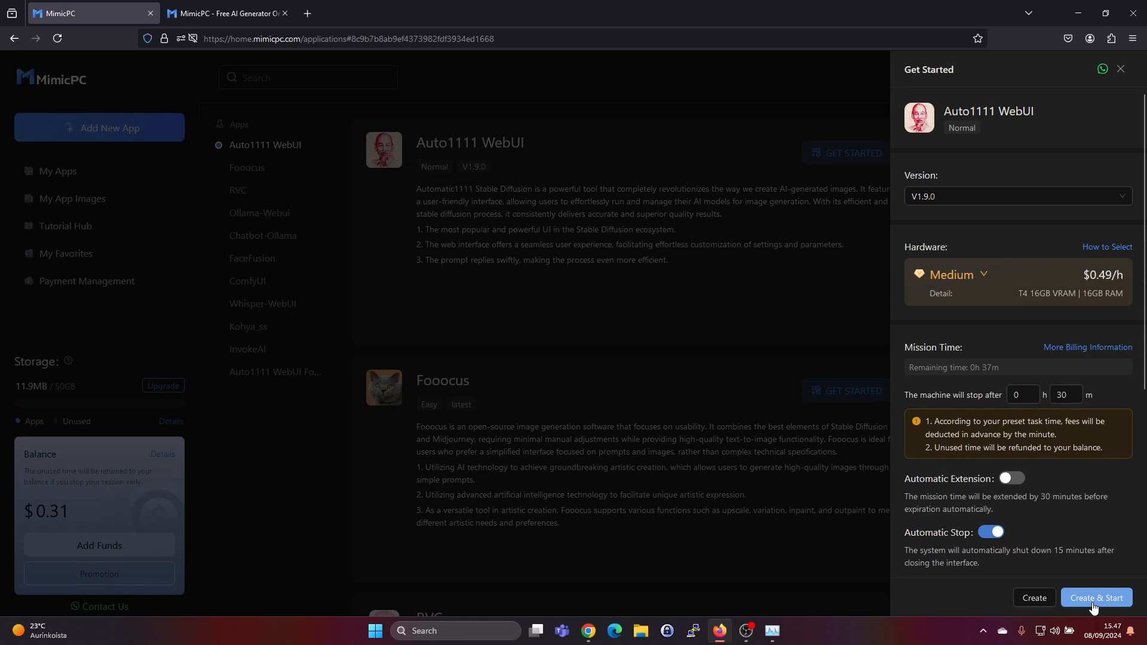
left_click(1095, 598)
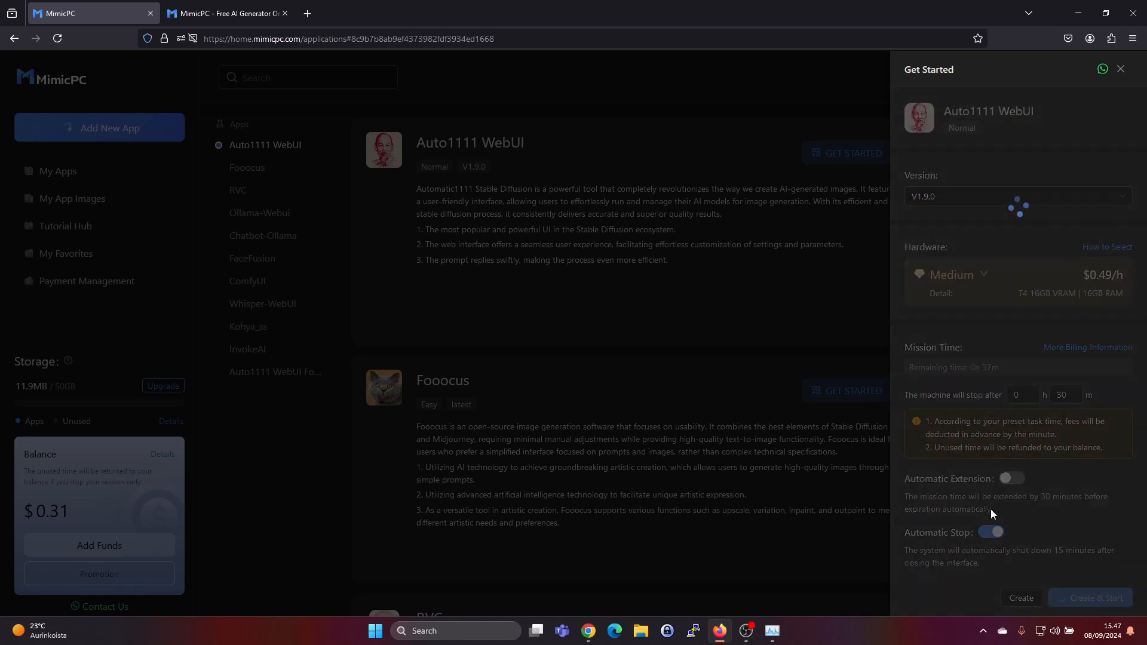
left_click(1093, 597)
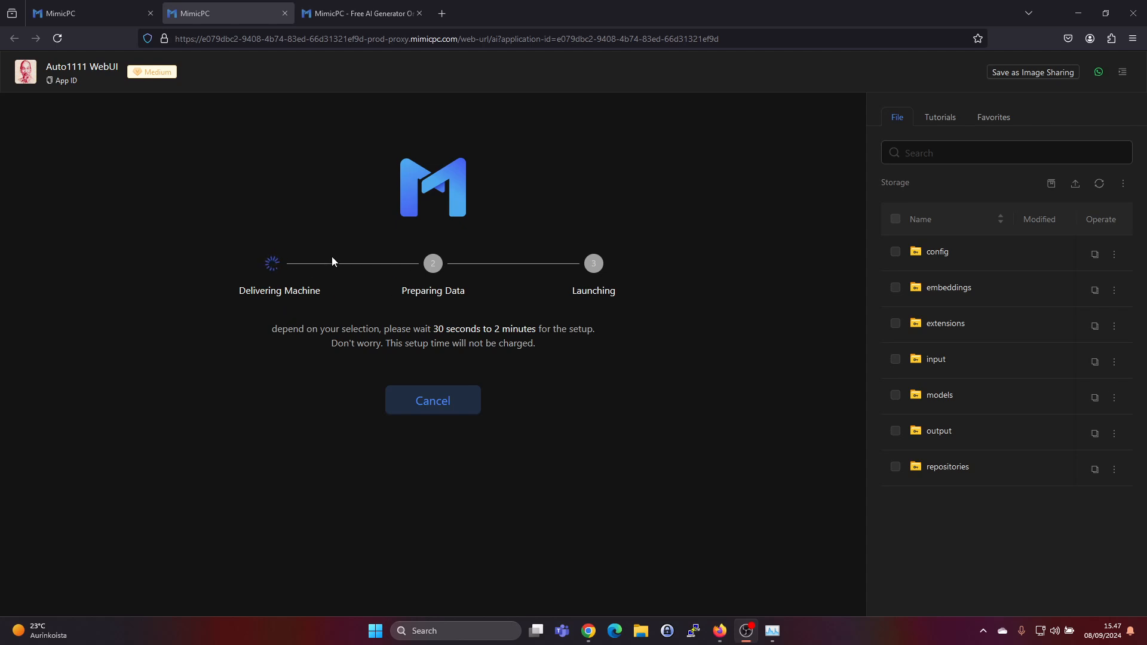
mouse_move(462, 342)
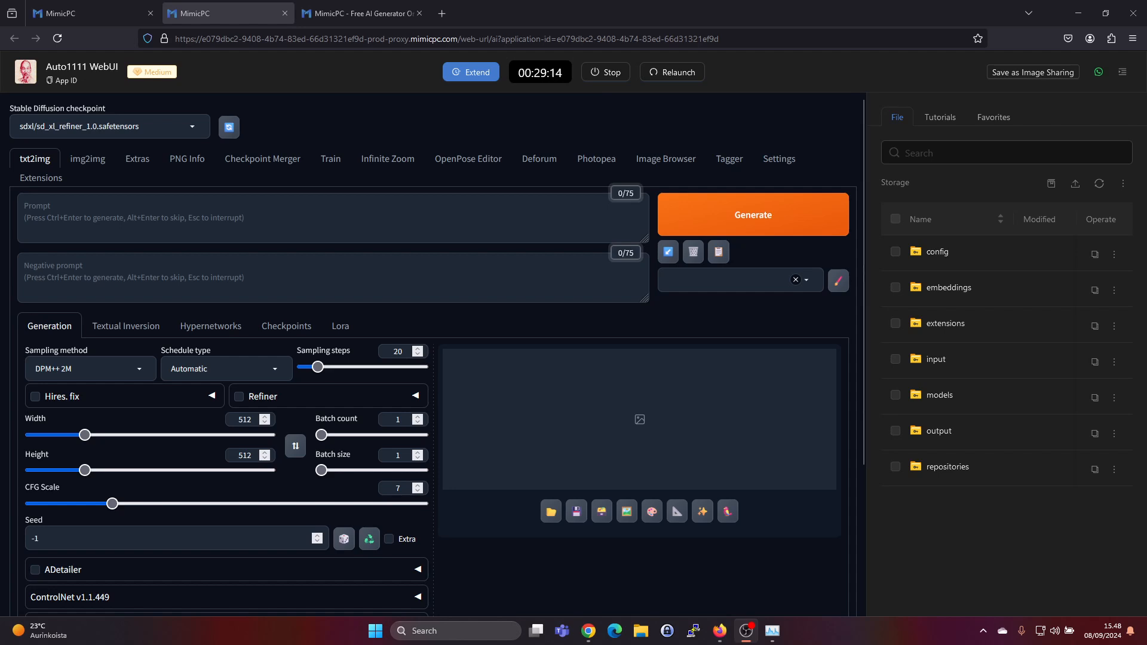
mouse_move(35, 165)
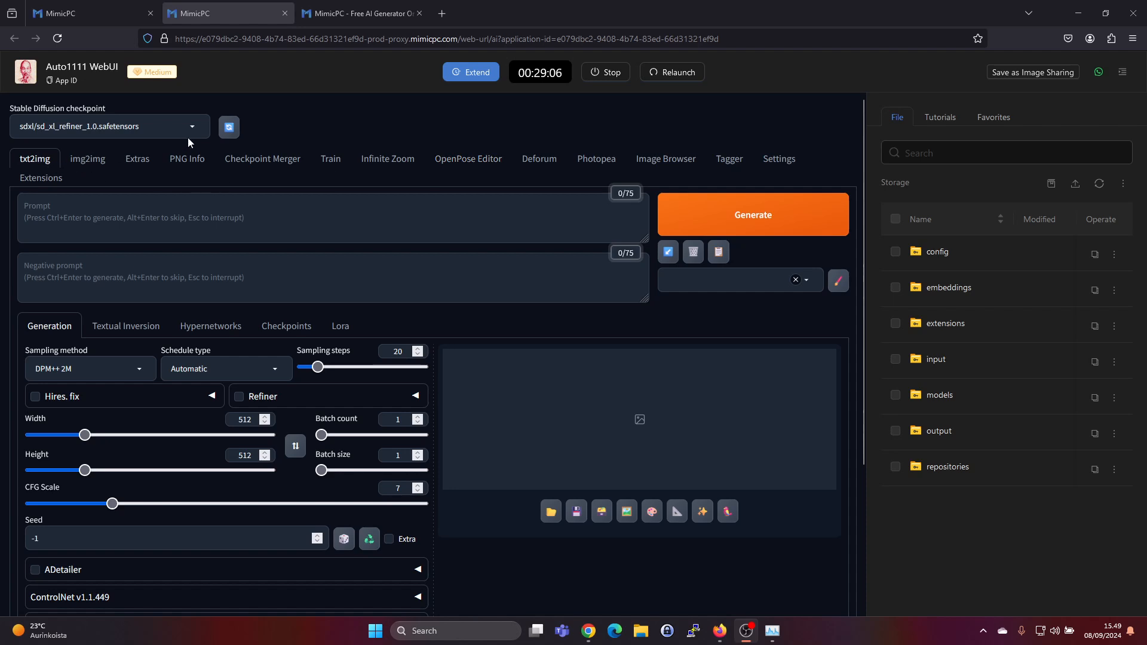
mouse_move(95, 116)
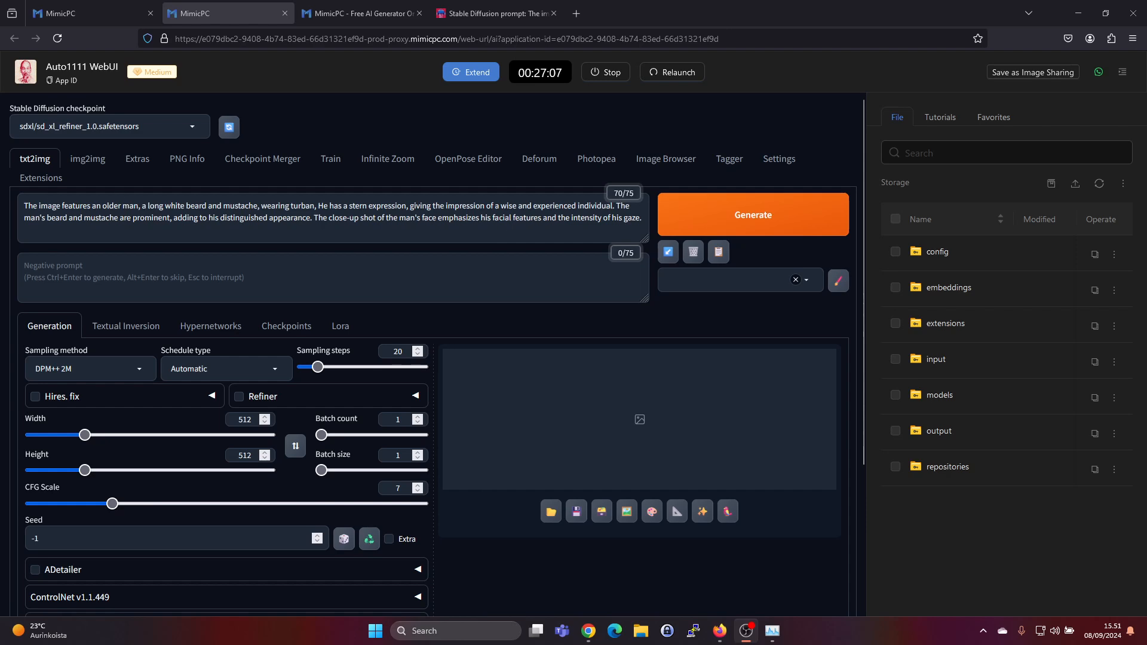
- Set the txt2img width to 1280 for the turban portrait and review the remaining options
left_click_drag(83, 435, 177, 435)
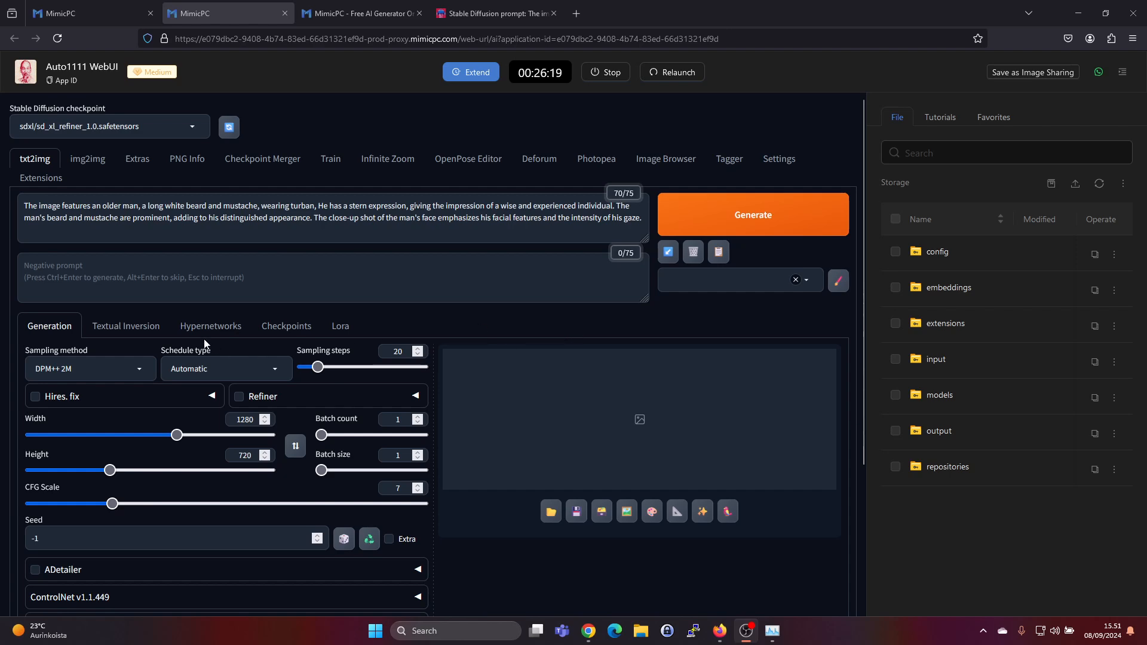
scroll("down", 3)
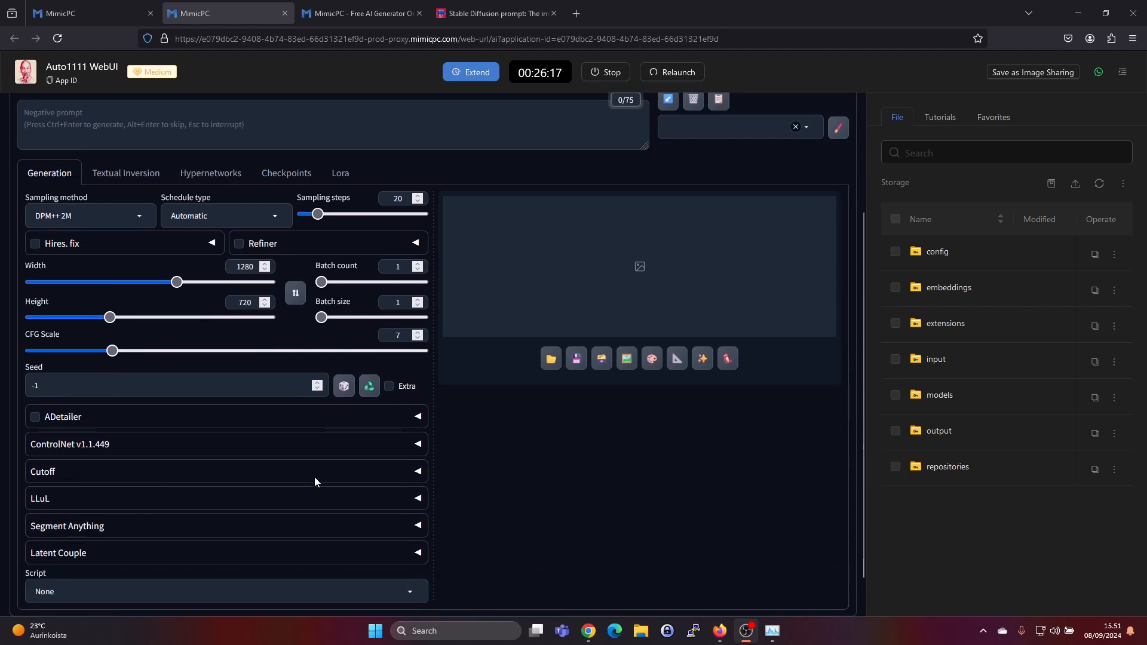
scroll("down", 3)
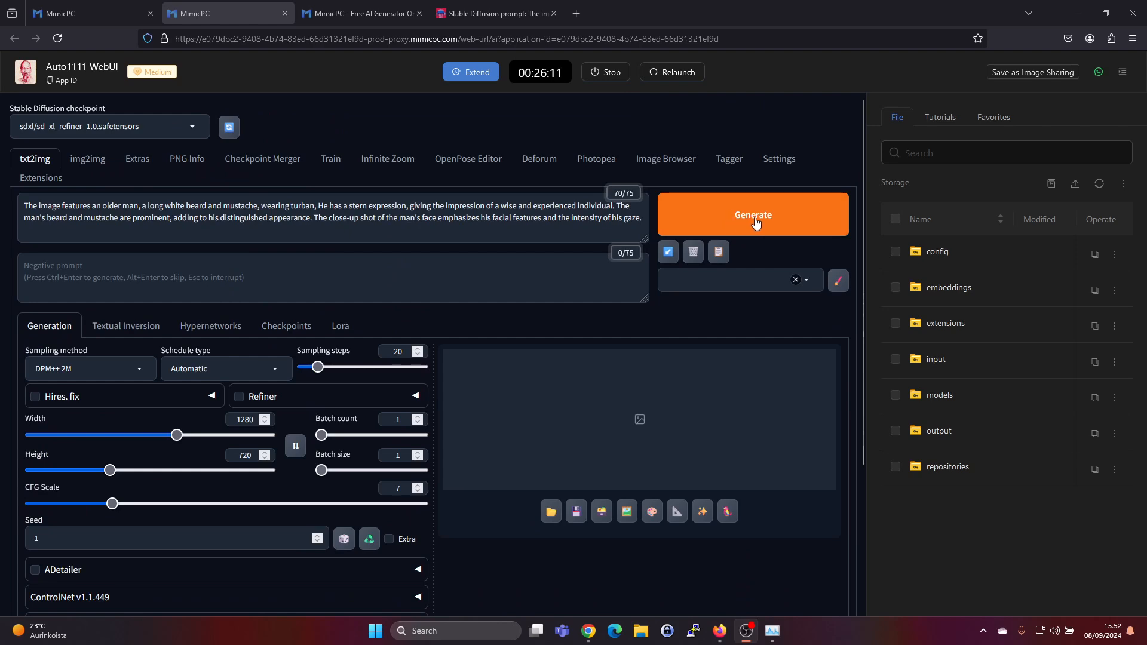
- Generate the 1280x720 turbaned old man portrait and view the result with its generation info
left_click(751, 214)
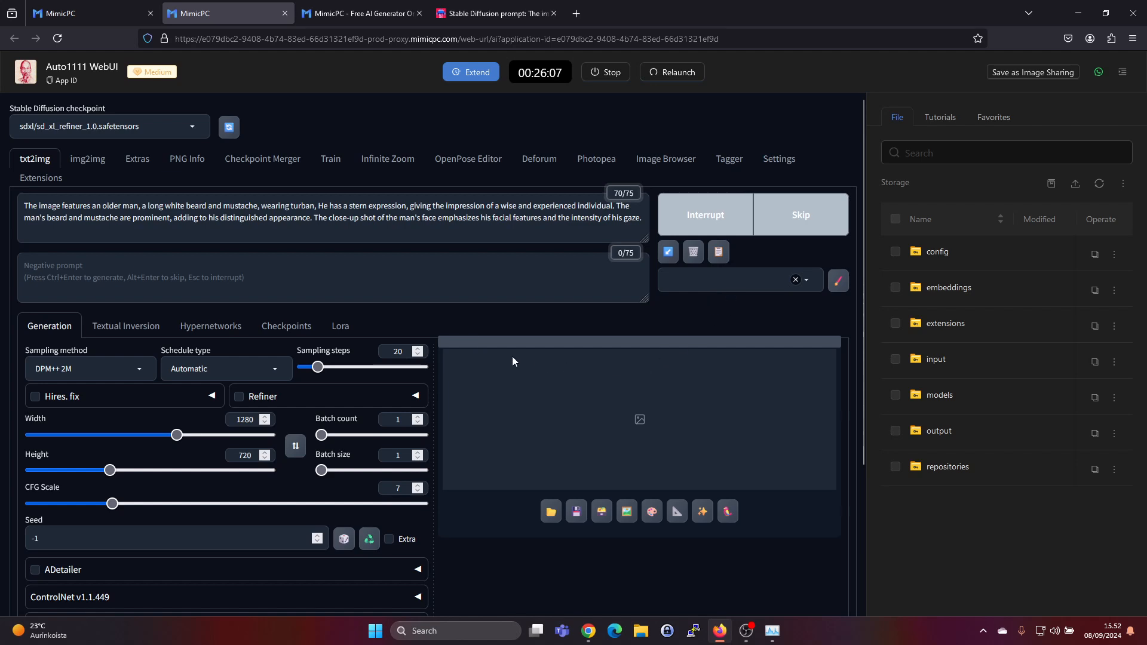
mouse_move(477, 356)
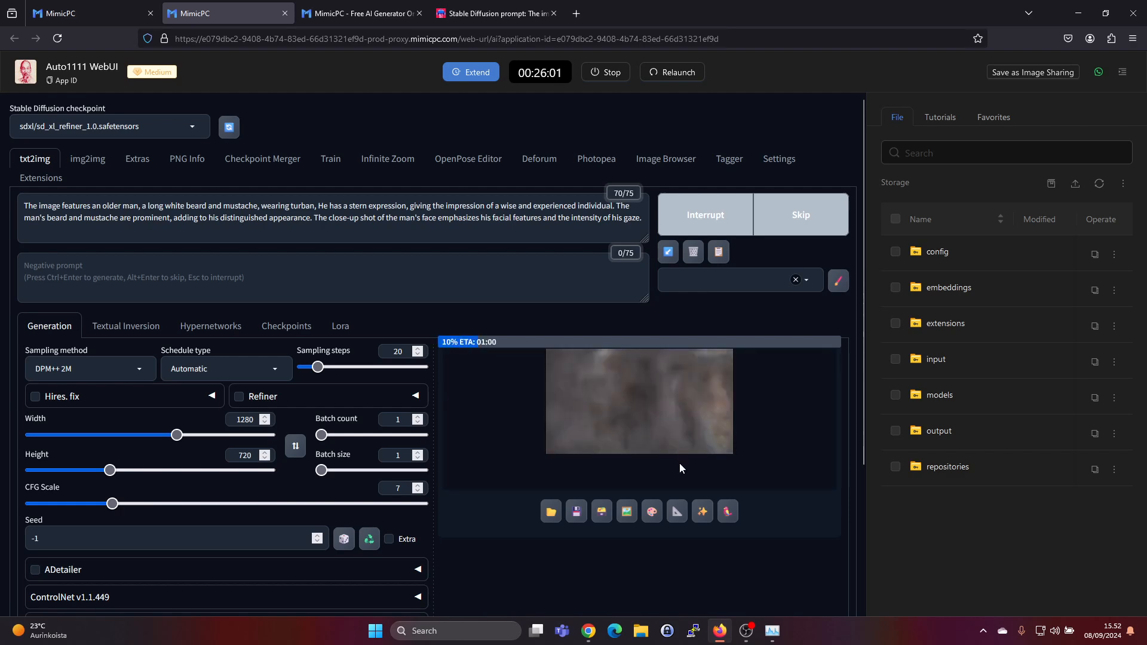
scroll("down", 3)
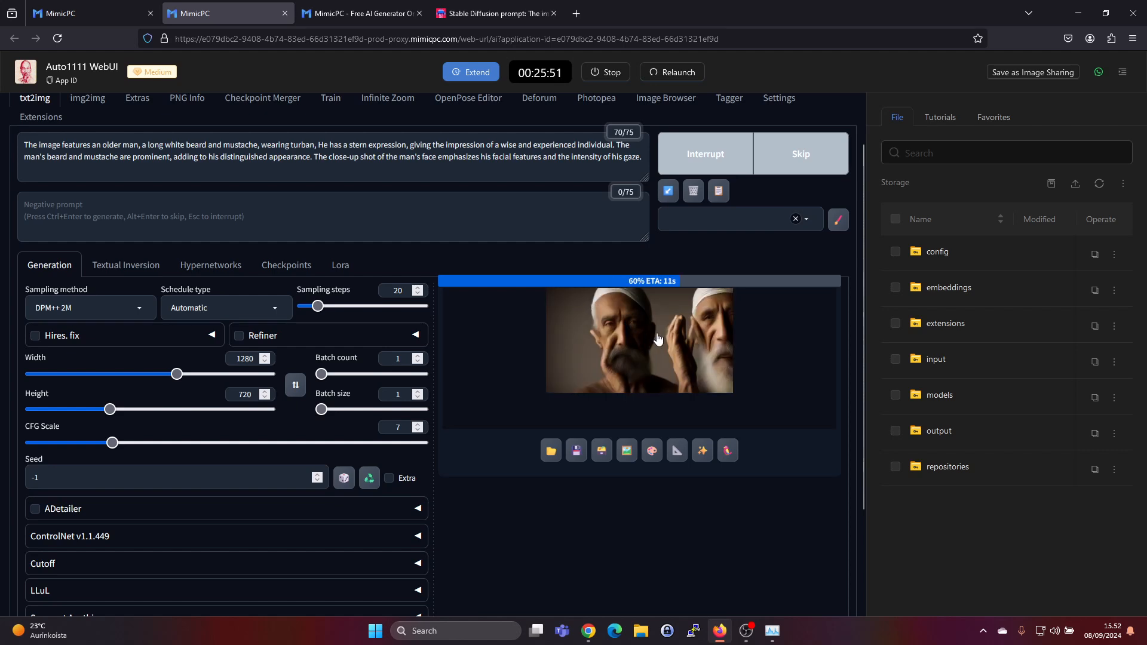
mouse_move(676, 330)
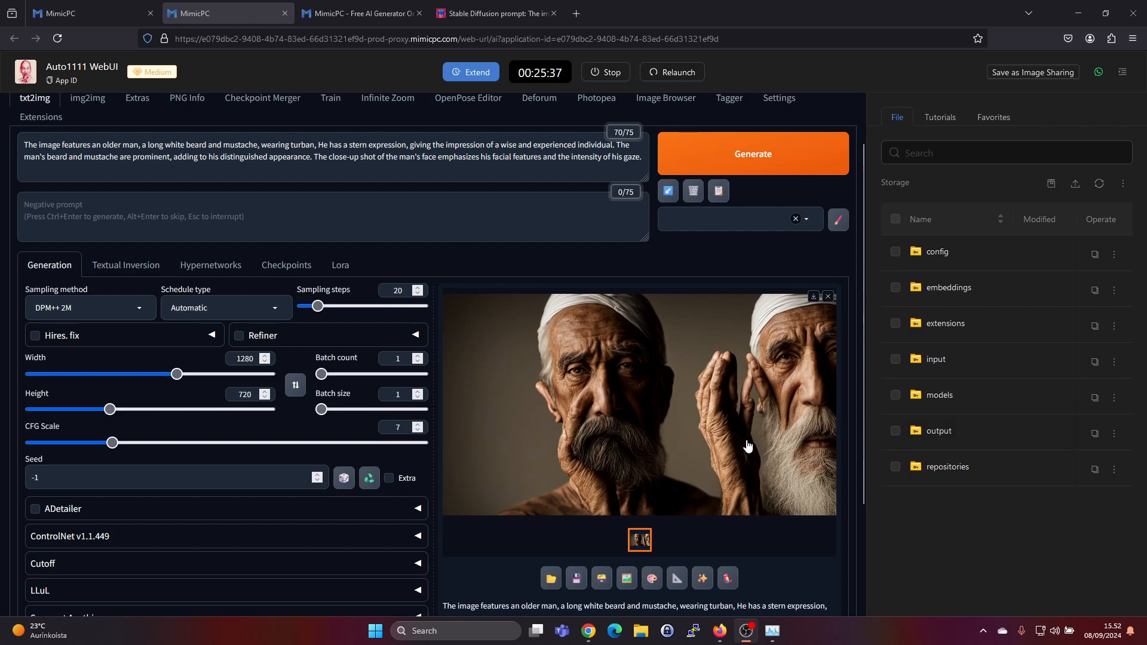
scroll("down", 3)
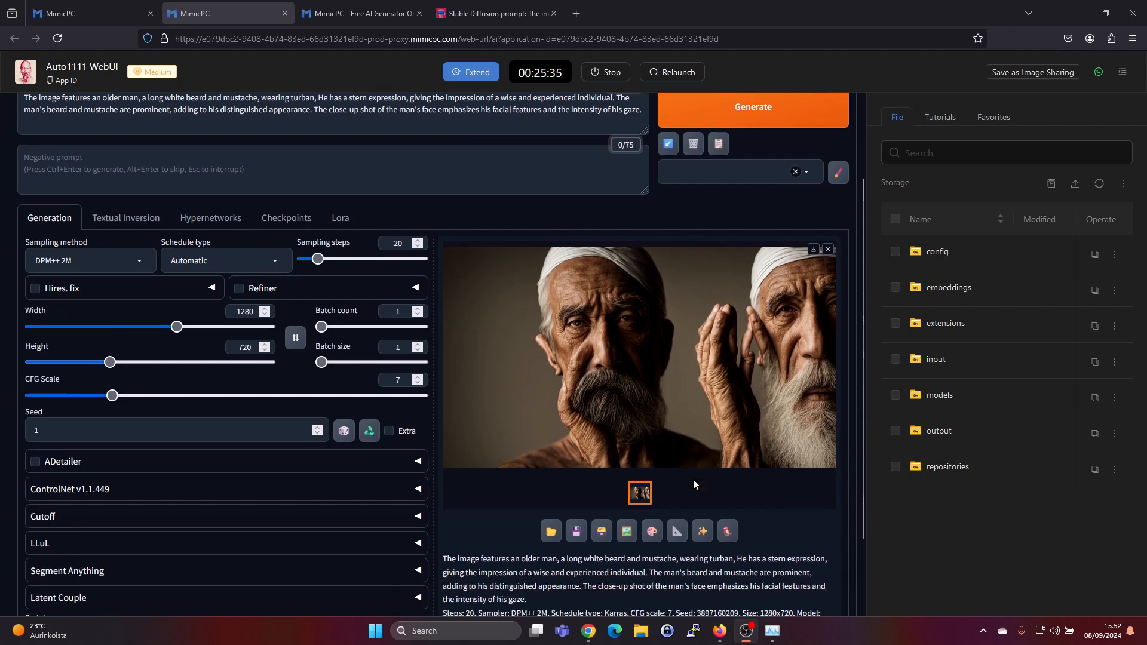
scroll("down", 3)
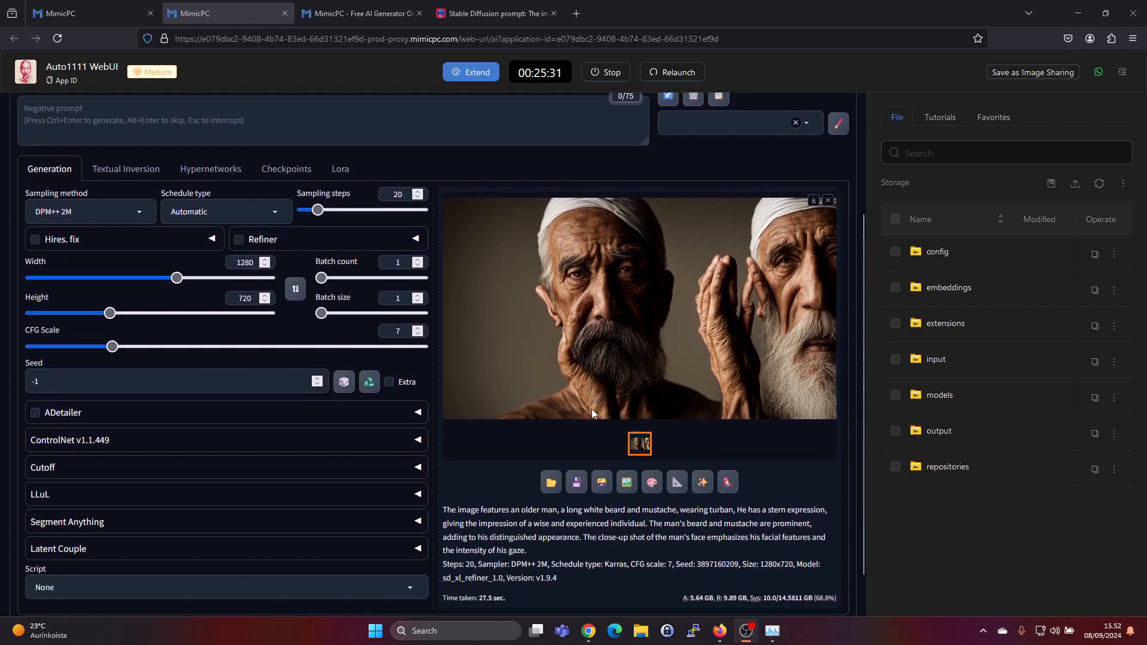
scroll("down", 3)
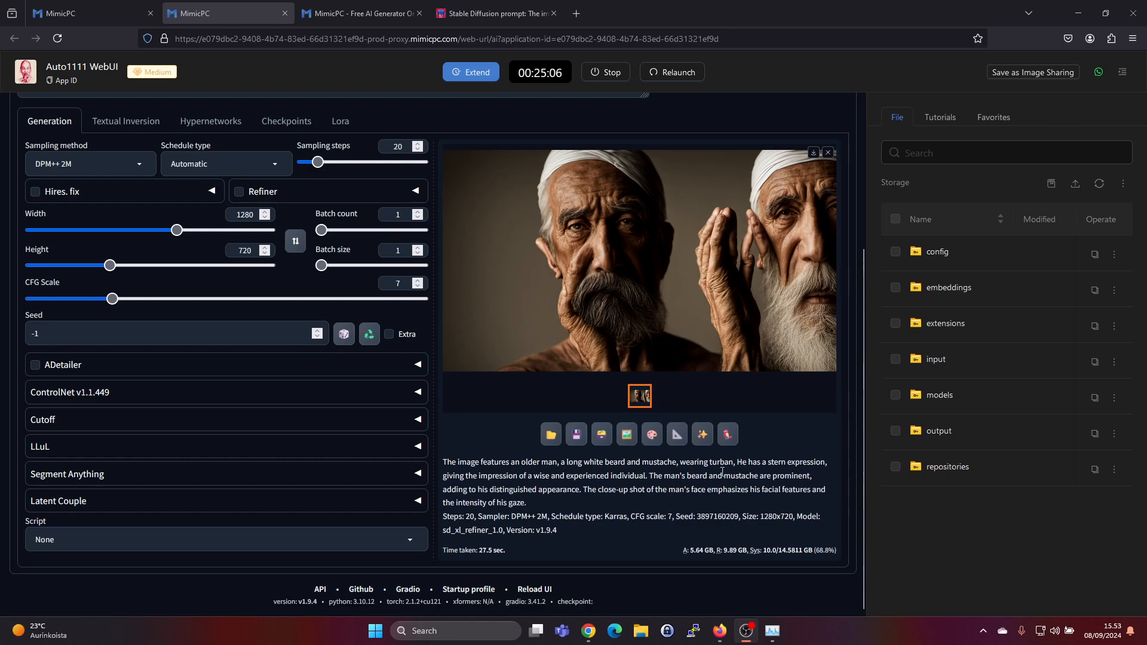
mouse_move(721, 537)
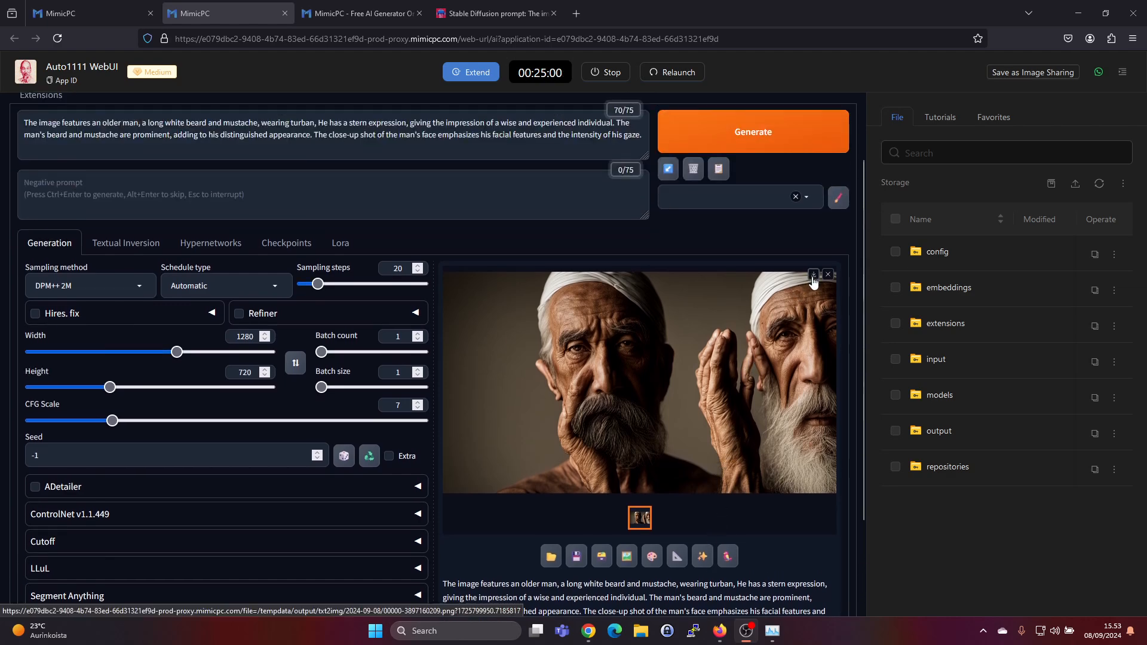
- Download the portrait as a 1280x720 PNG, view it in Photos, and close the viewer
left_click(812, 274)
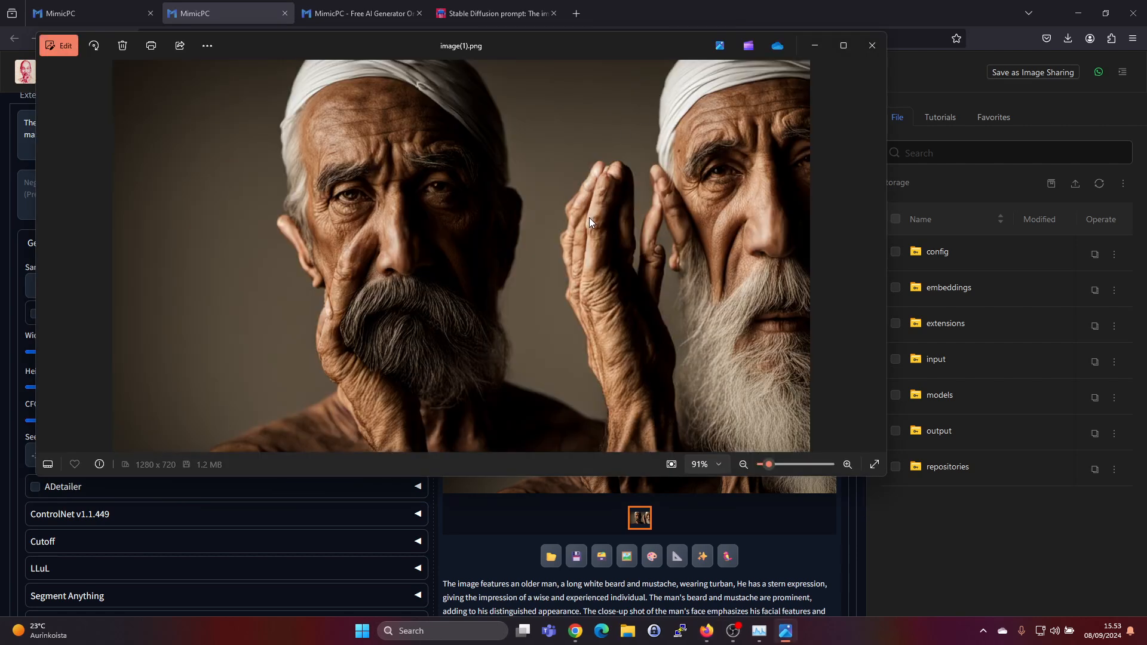
mouse_move(517, 43)
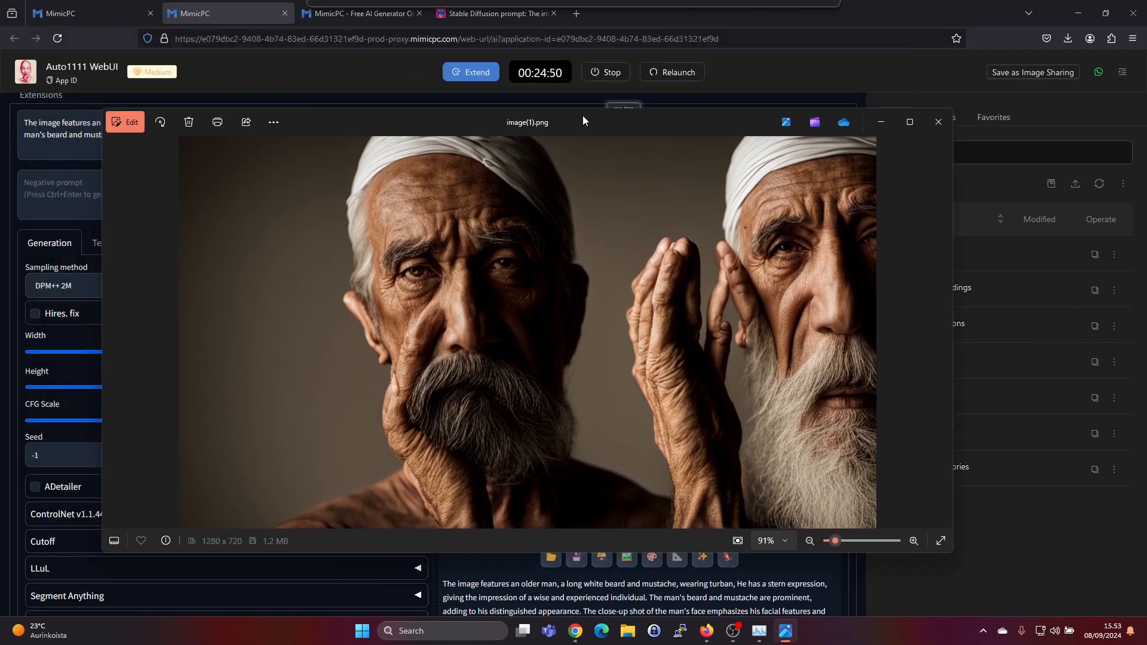
left_click(936, 122)
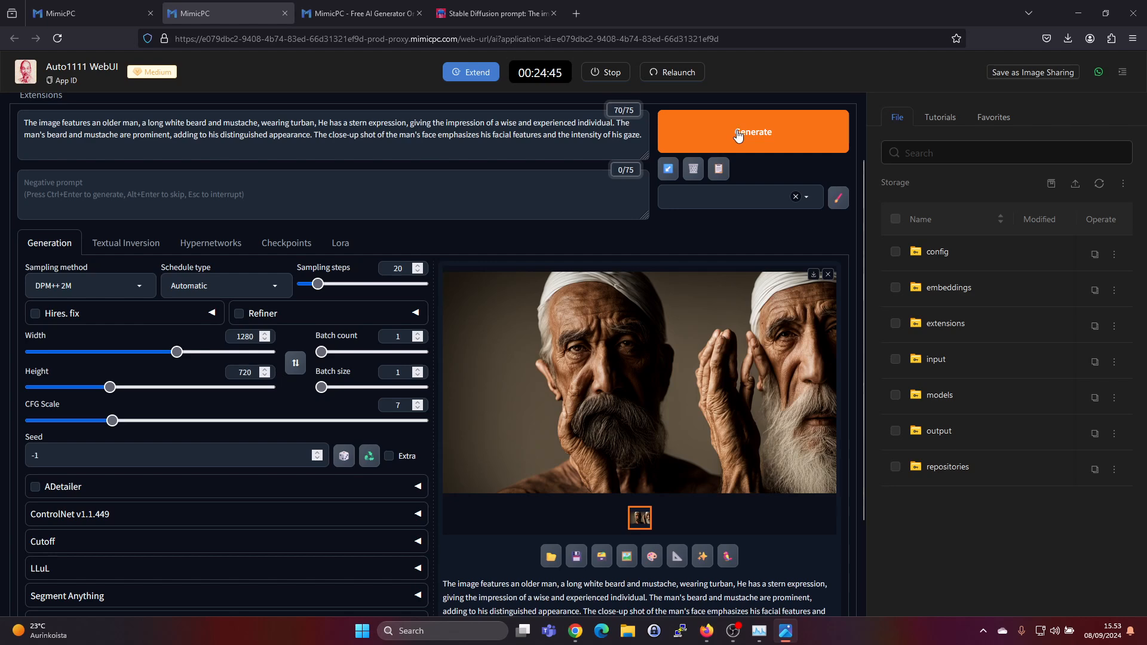
- Generate a new turban portrait from the same prompt and start another generation run
left_click(753, 132)
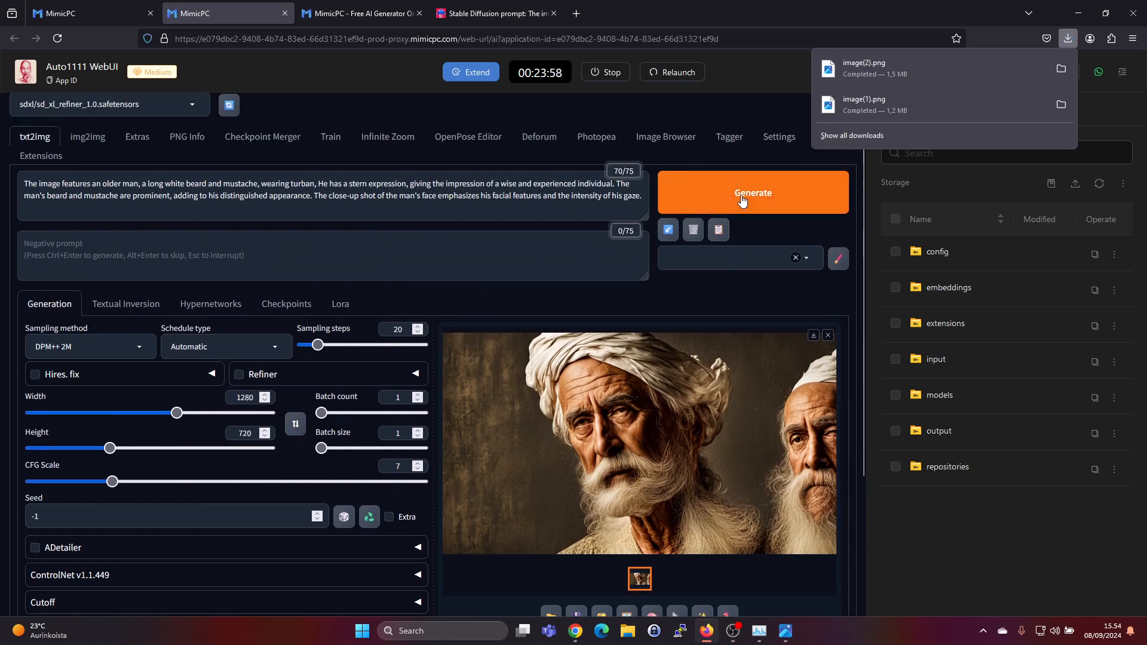
left_click(751, 192)
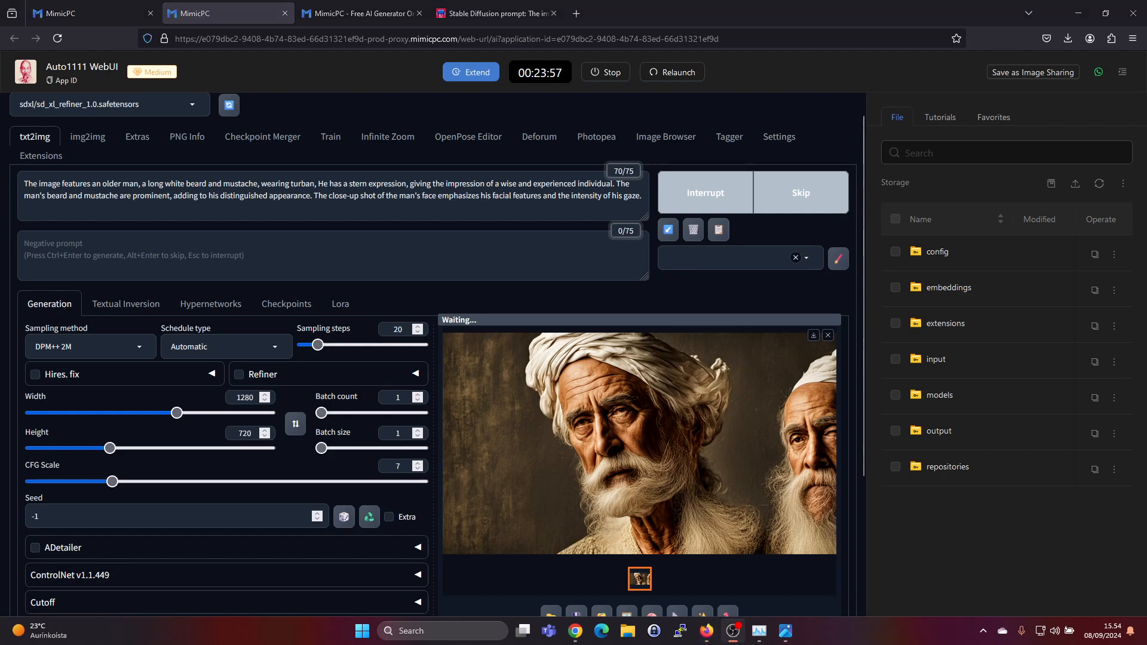
scroll("down", 3)
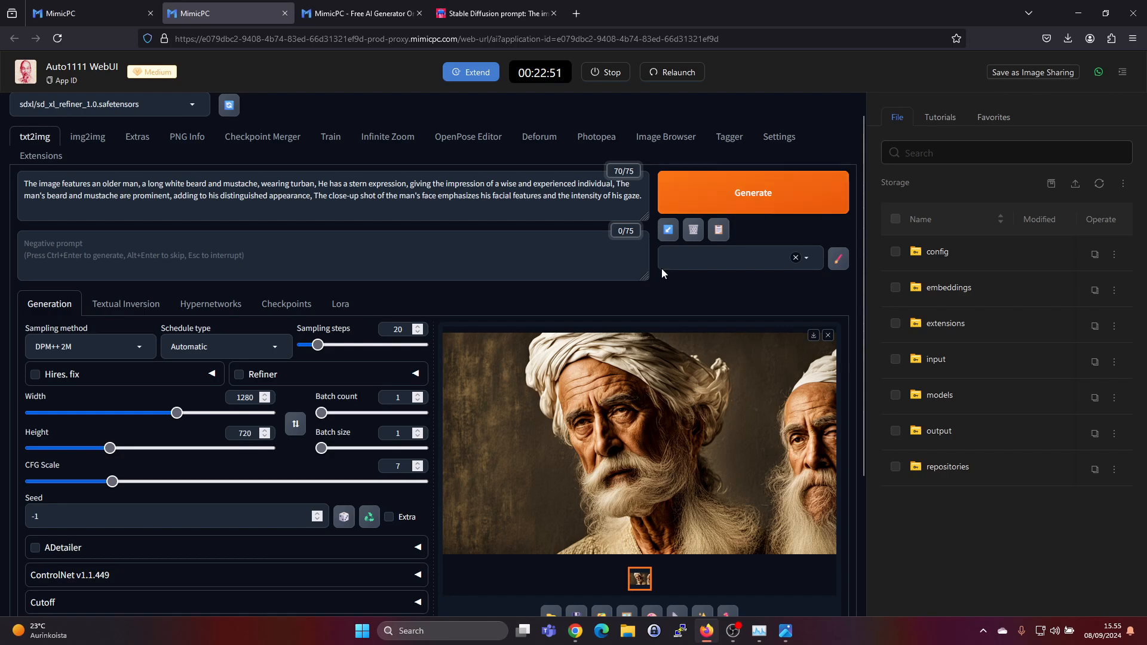
mouse_move(719, 327)
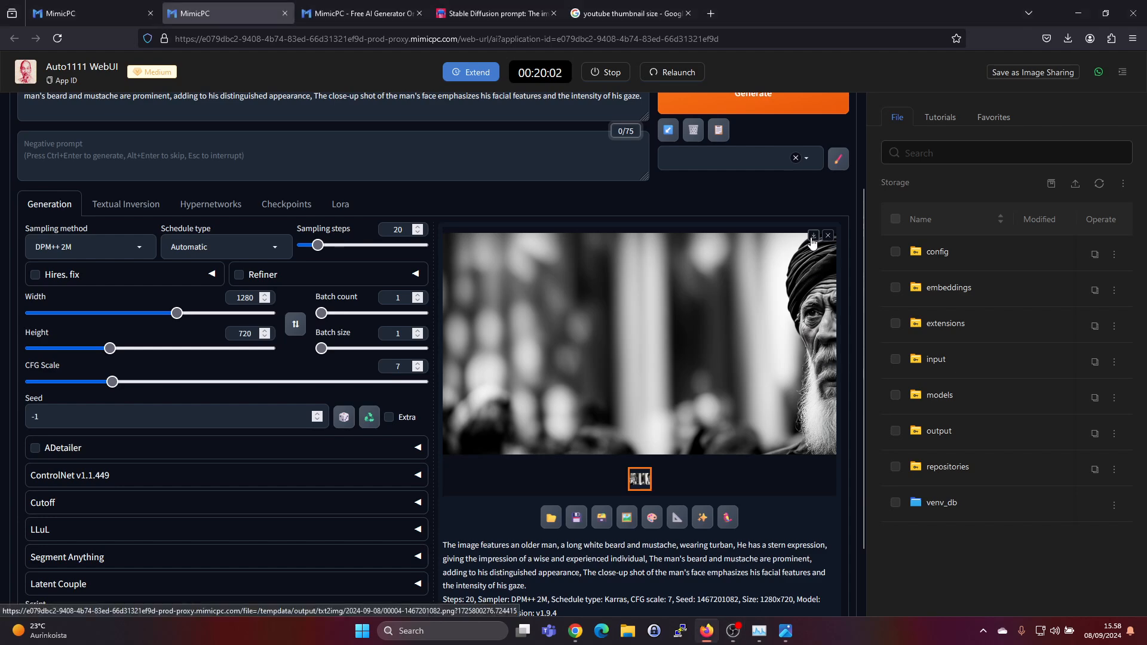
- Download the black-and-white turban portrait as the fourth PNG
left_click(1067, 38)
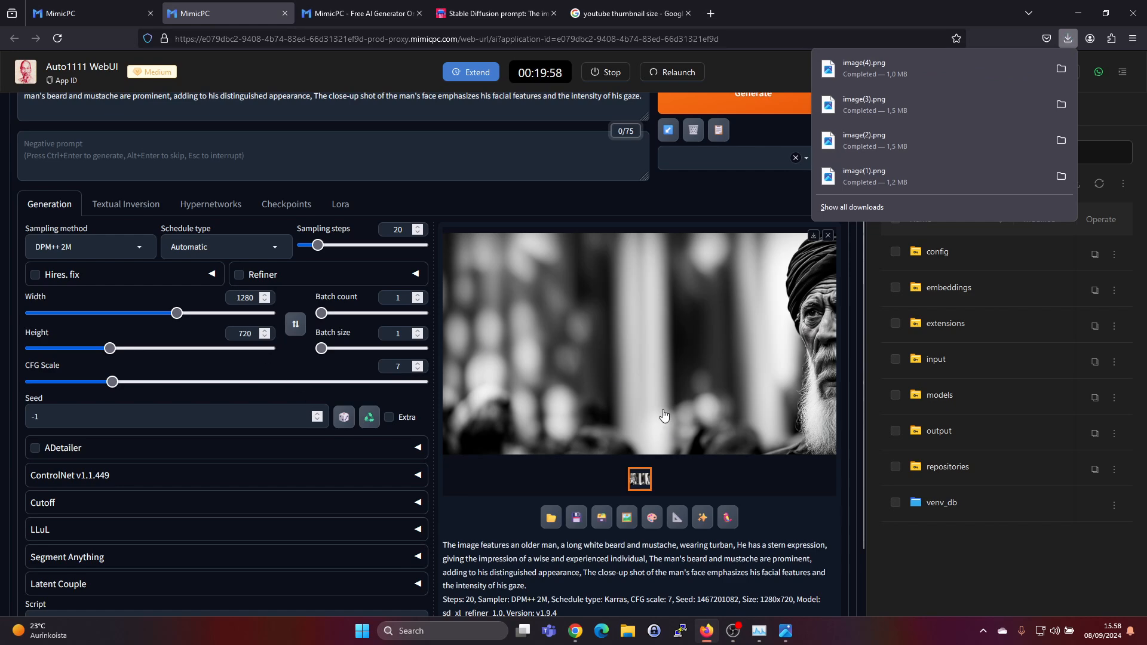
scroll("down", 3)
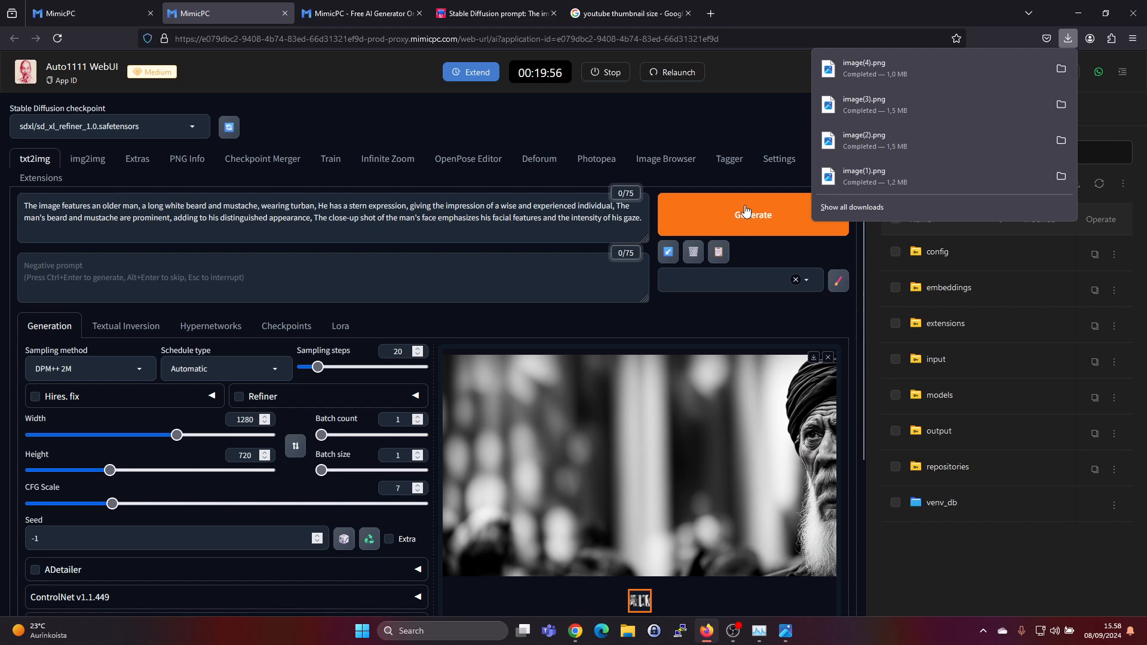
- Generate another colour close-up of the turbaned old man and view its details
left_click(751, 214)
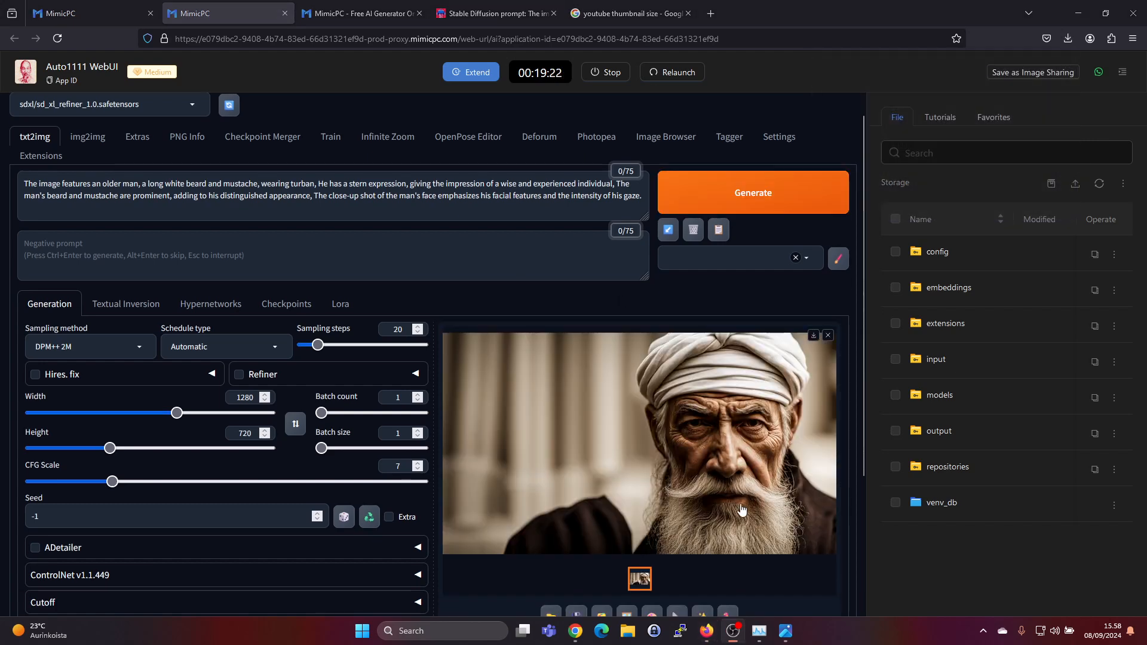
scroll("down", 3)
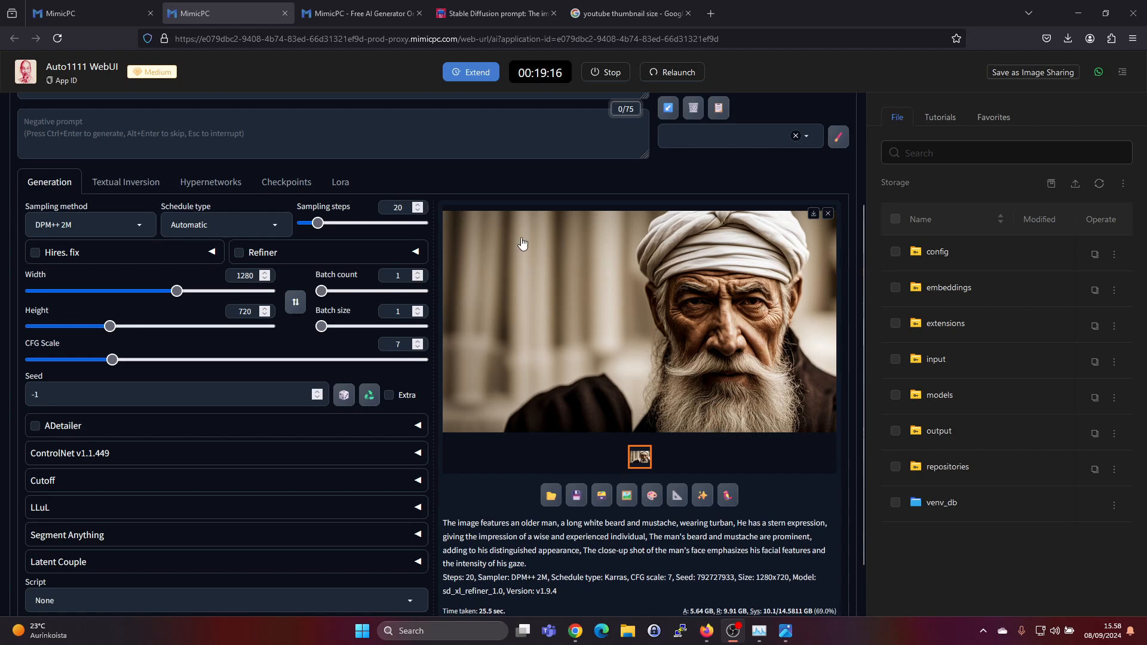
mouse_move(697, 454)
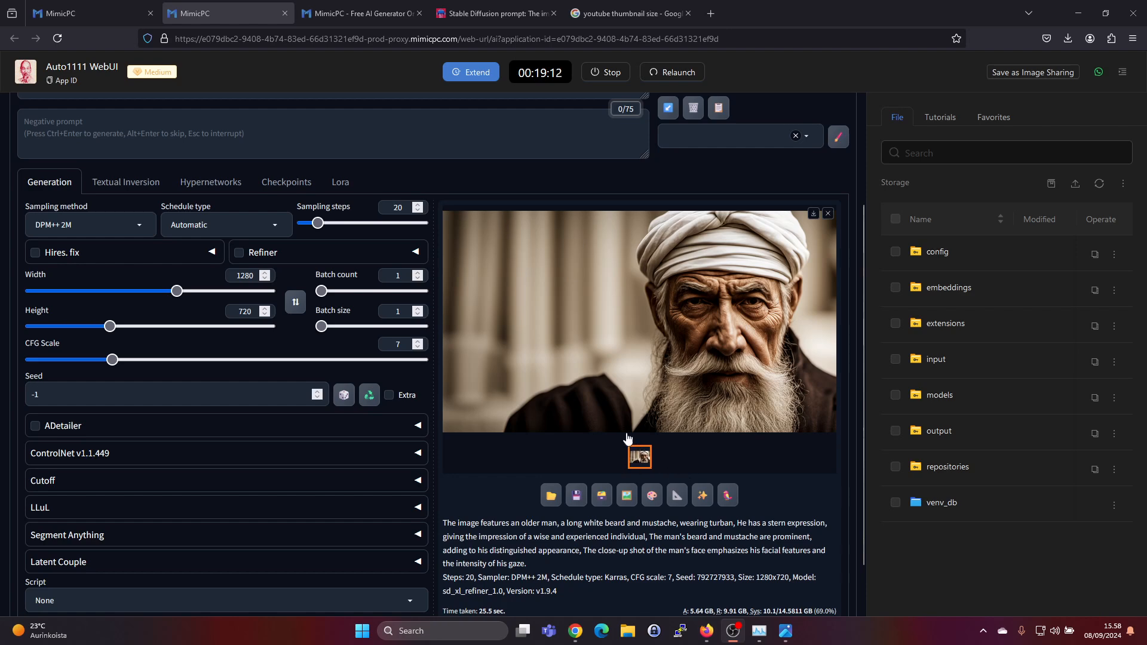
mouse_move(571, 357)
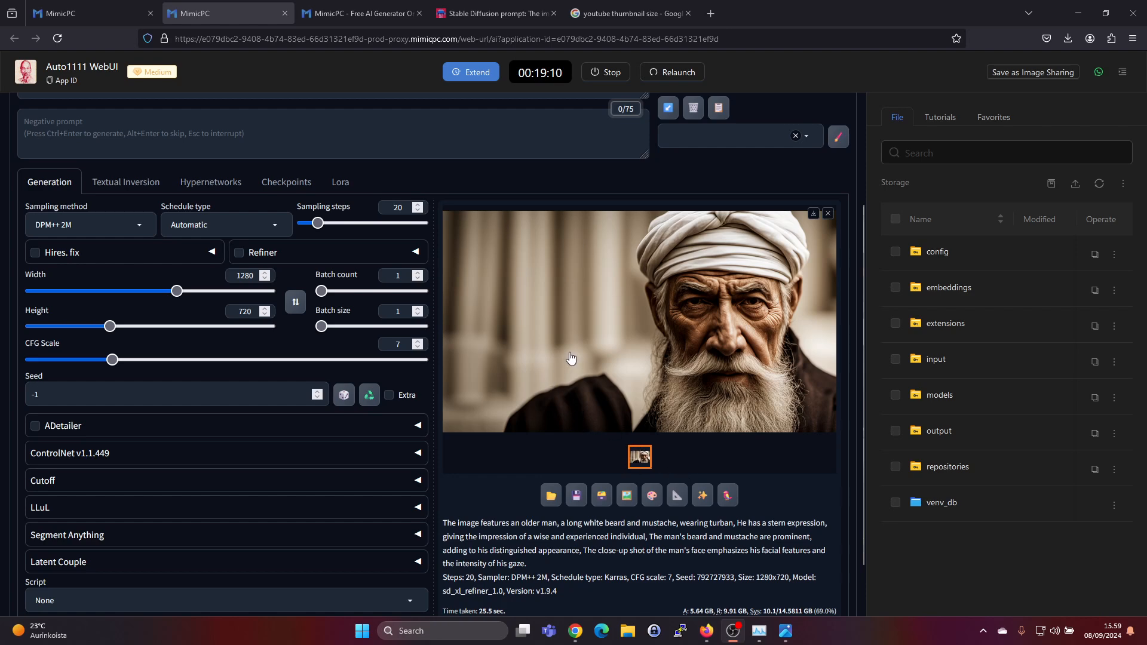